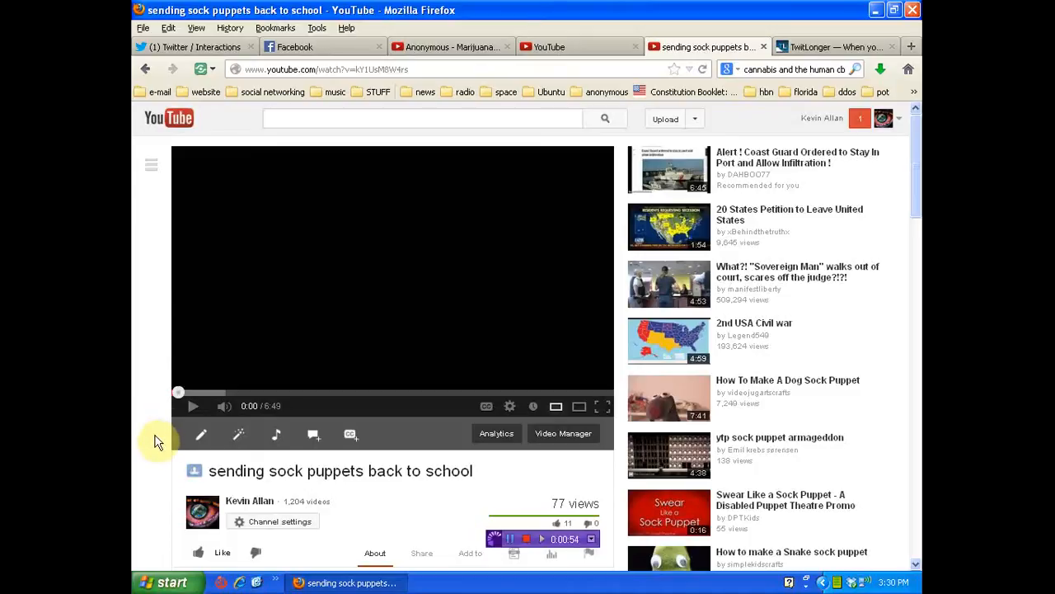
- Return to the Twitter Interactions feed of recent mentions, retweets and follows
click(198, 47)
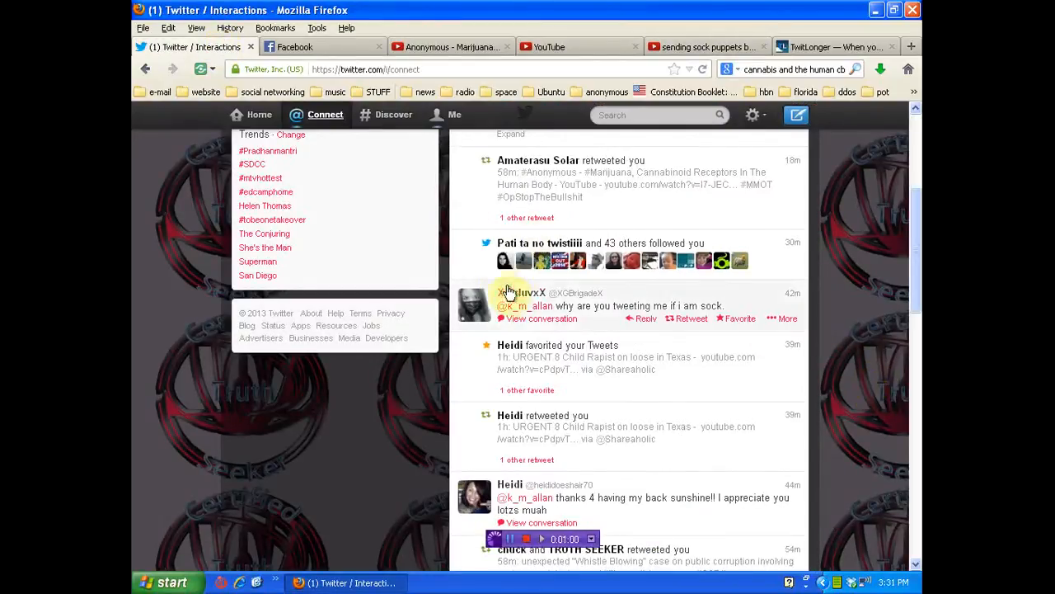
mouse_move(517, 294)
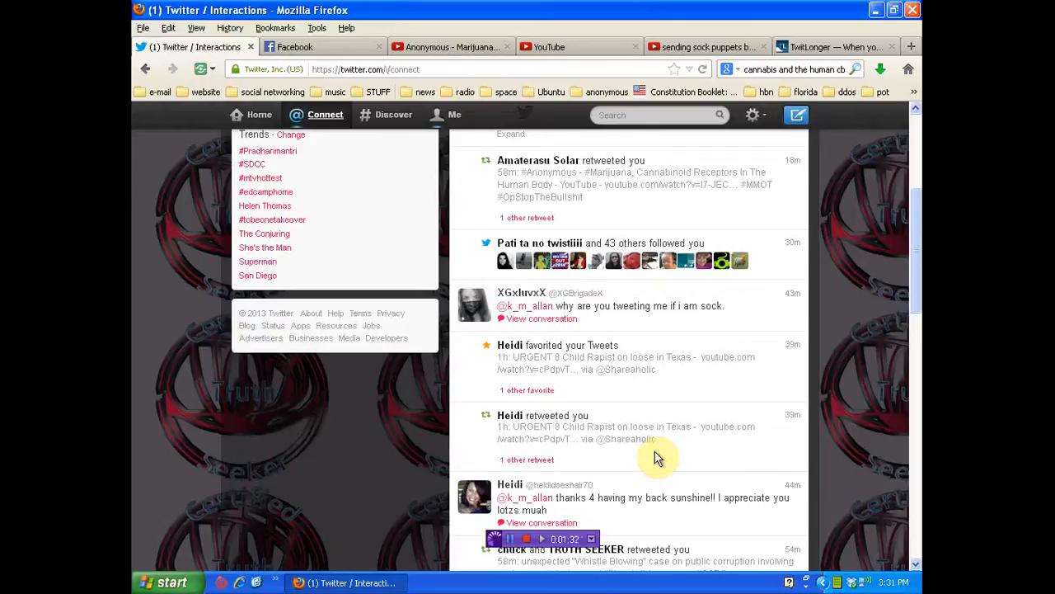
mouse_move(524, 295)
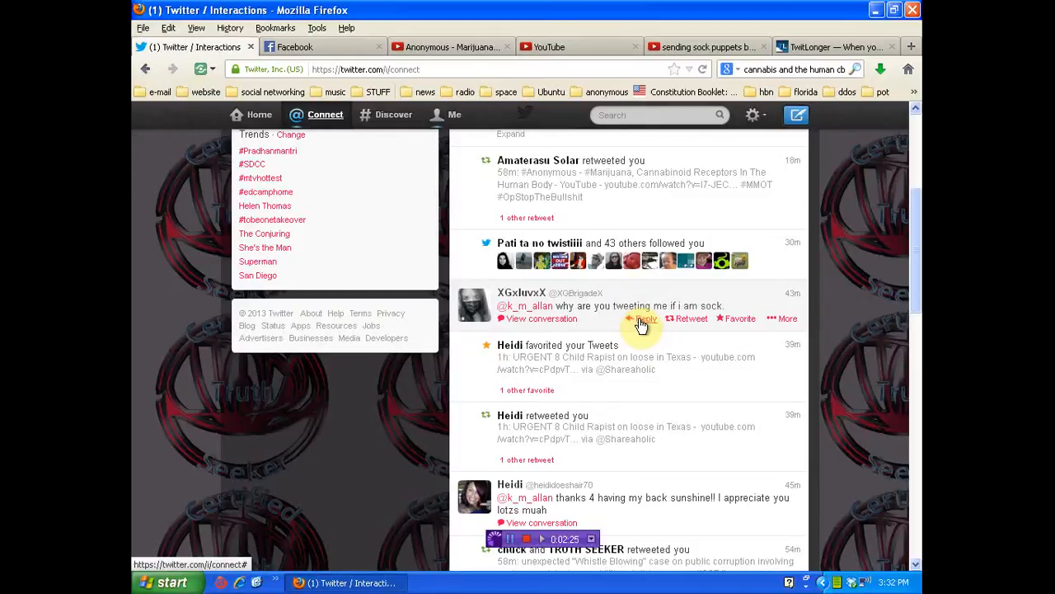
mouse_move(641, 324)
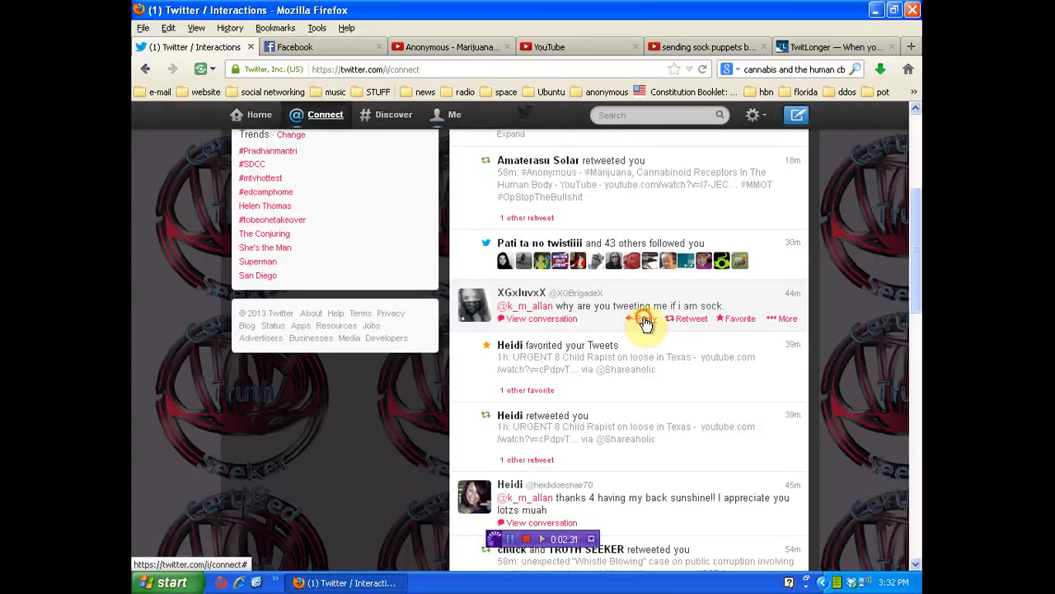
click(643, 319)
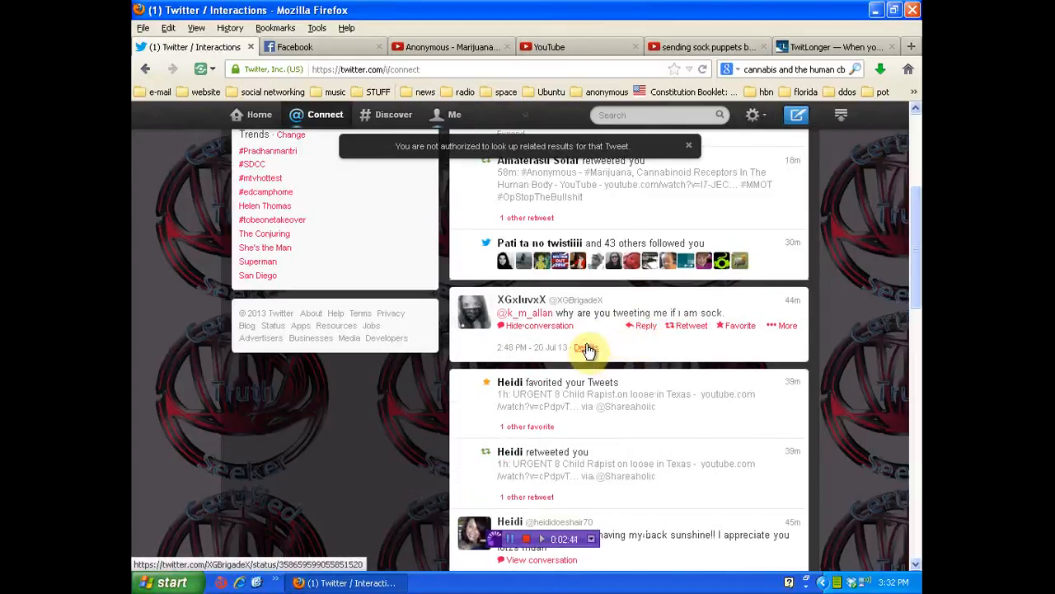
click(587, 346)
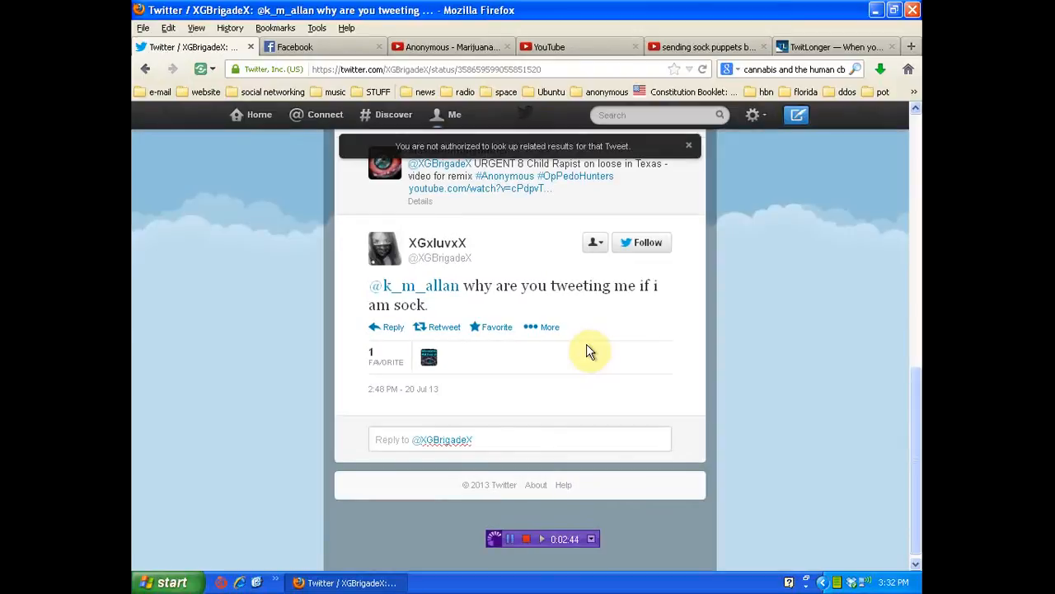
mouse_move(602, 325)
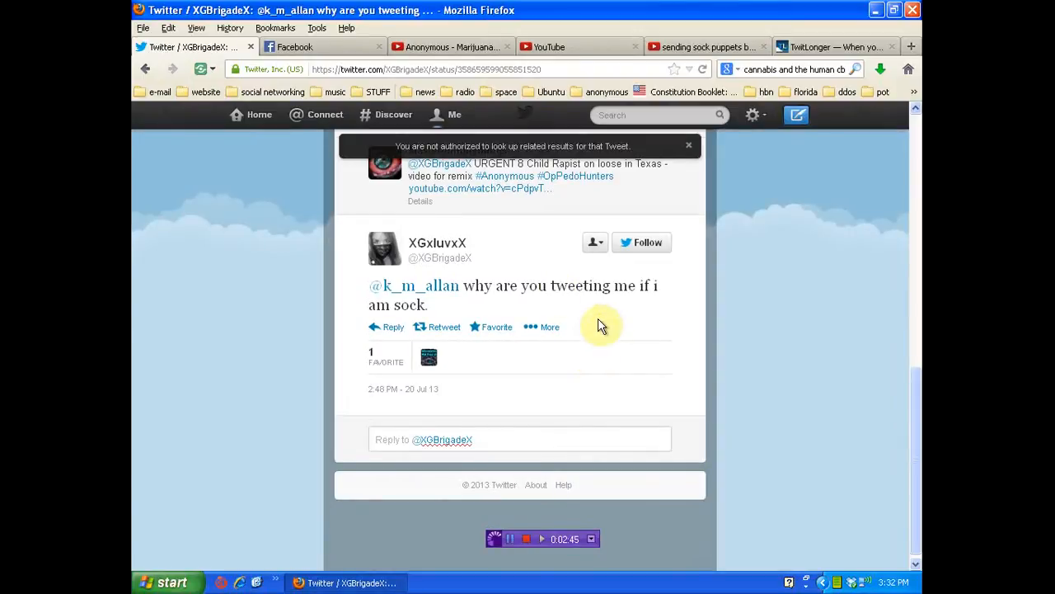